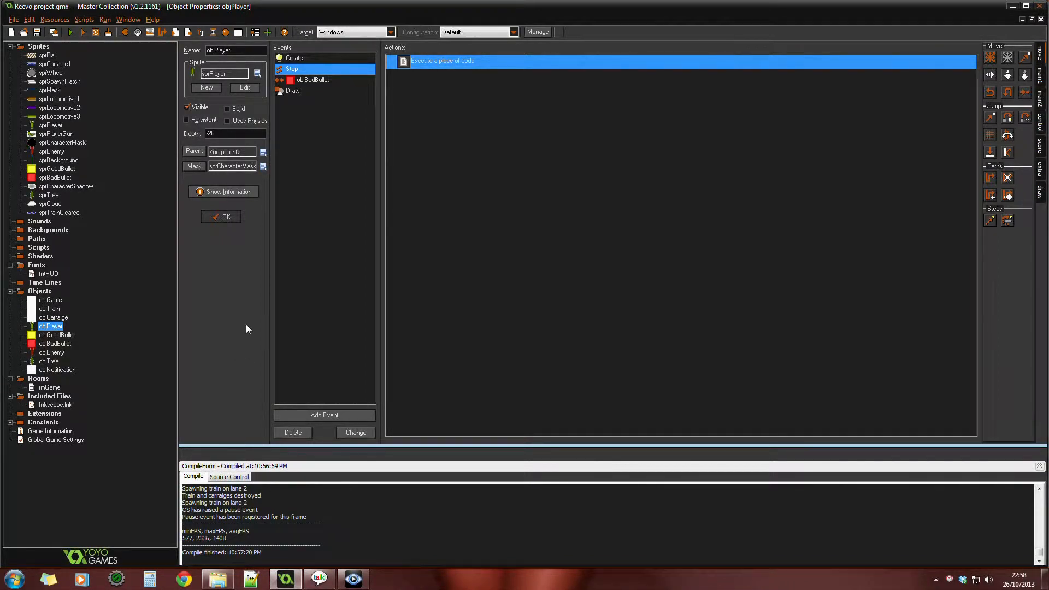
mouse_move(255, 223)
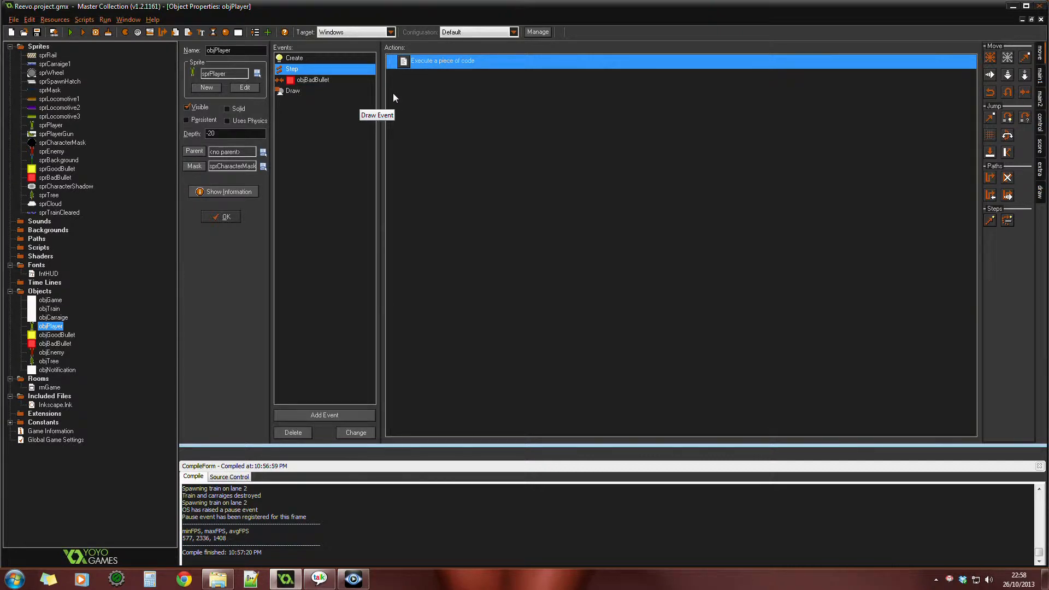
mouse_move(430, 227)
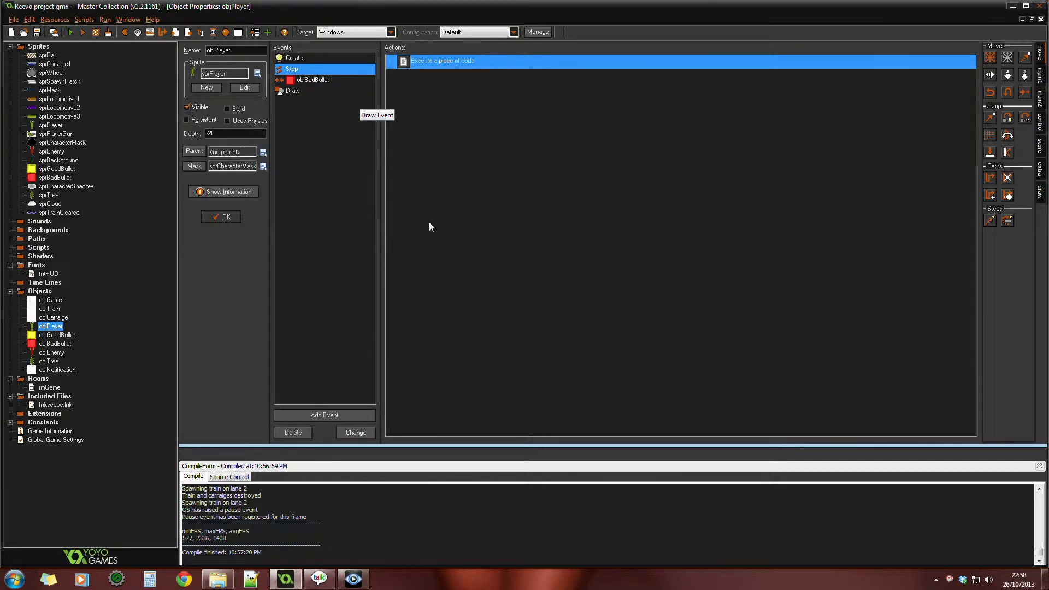
mouse_move(85, 48)
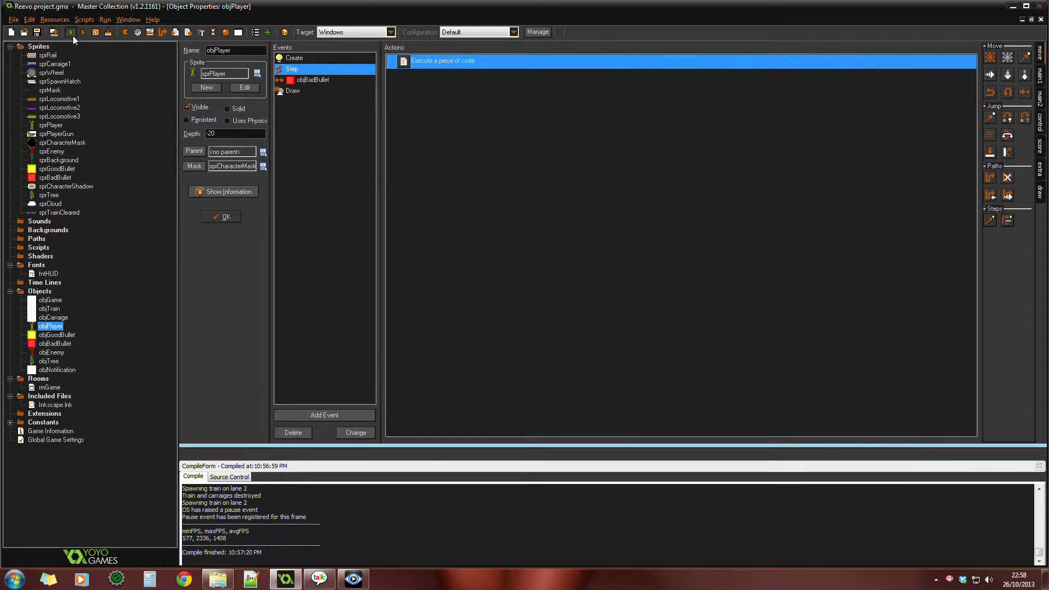
- Compile the Reevo project and start it running in the GameMaker test window
left_click(70, 32)
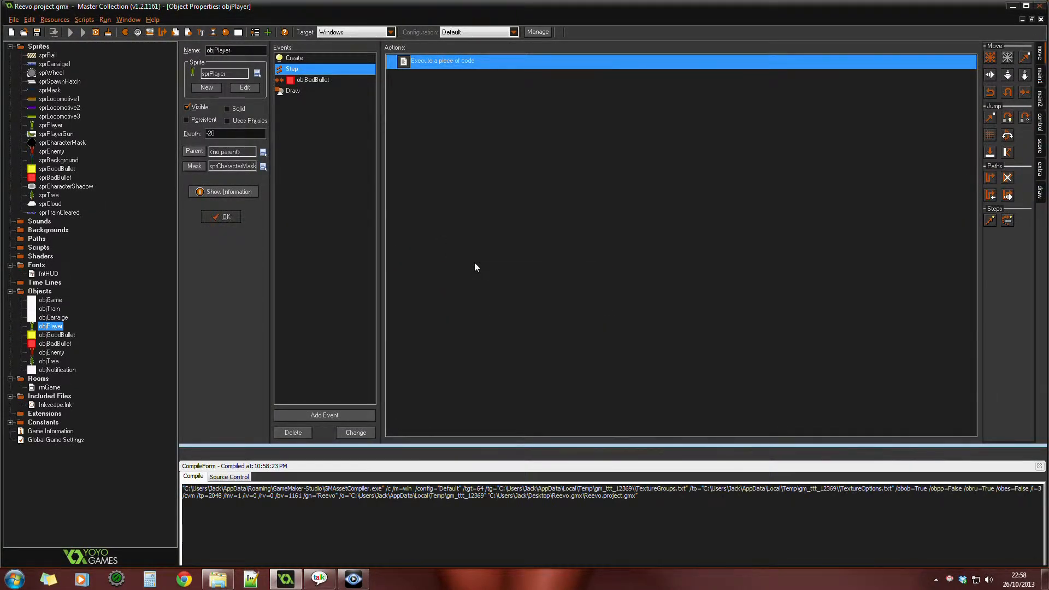
left_click(70, 32)
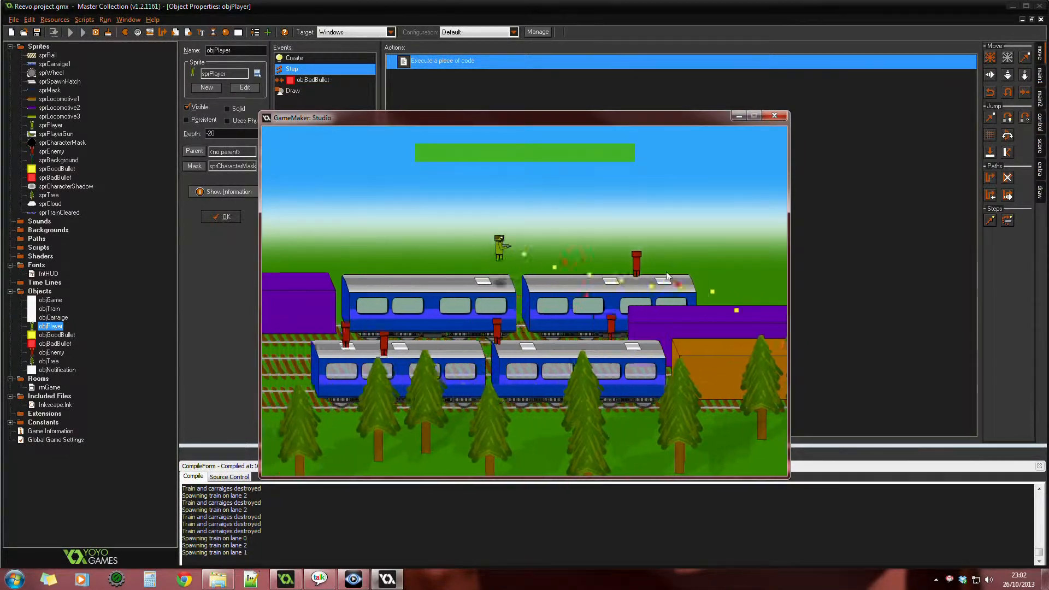
mouse_move(638, 321)
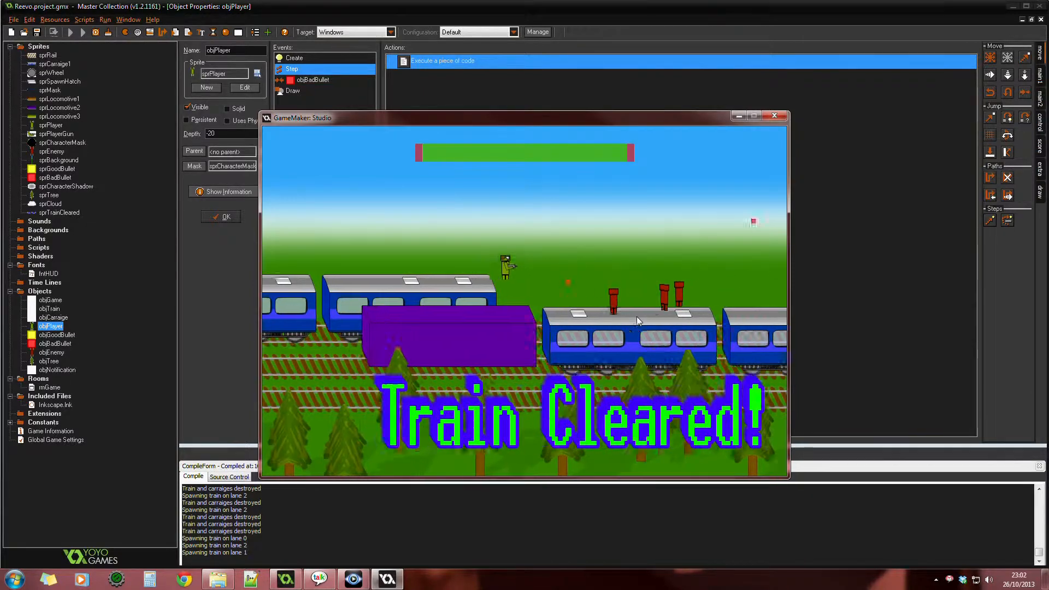